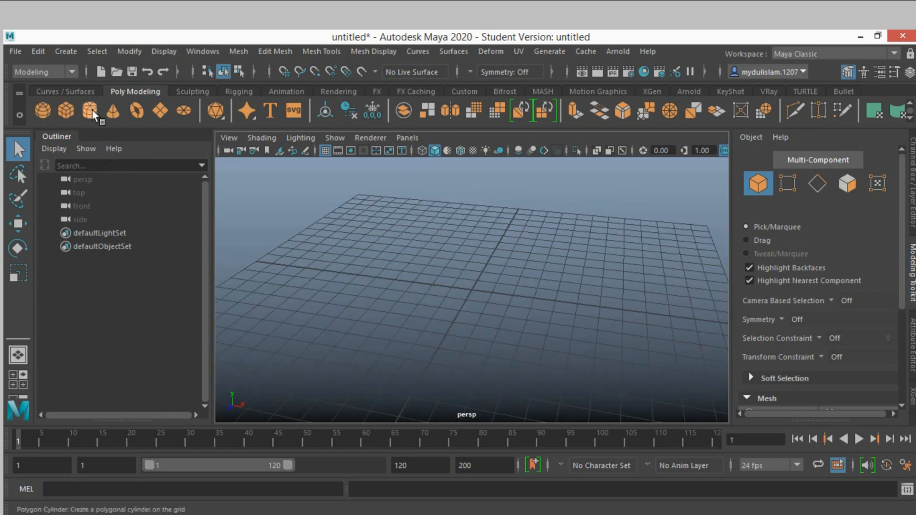
Step: Create a 3D Type object and replace its default text with 'Animation'
left_click(66, 51)
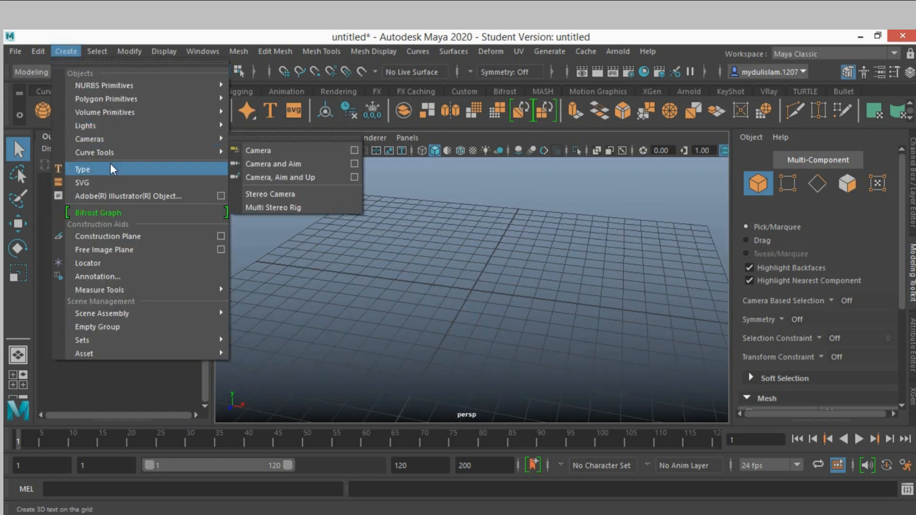
left_click(82, 170)
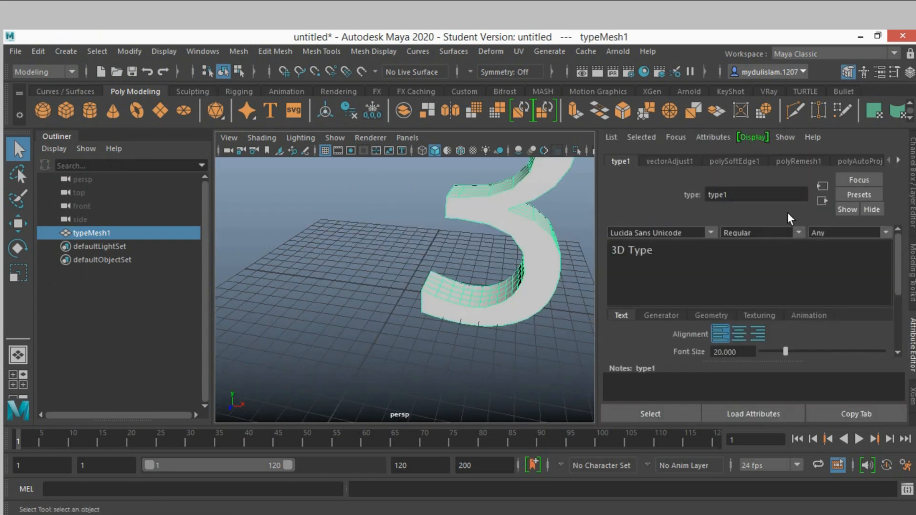
left_click(649, 251)
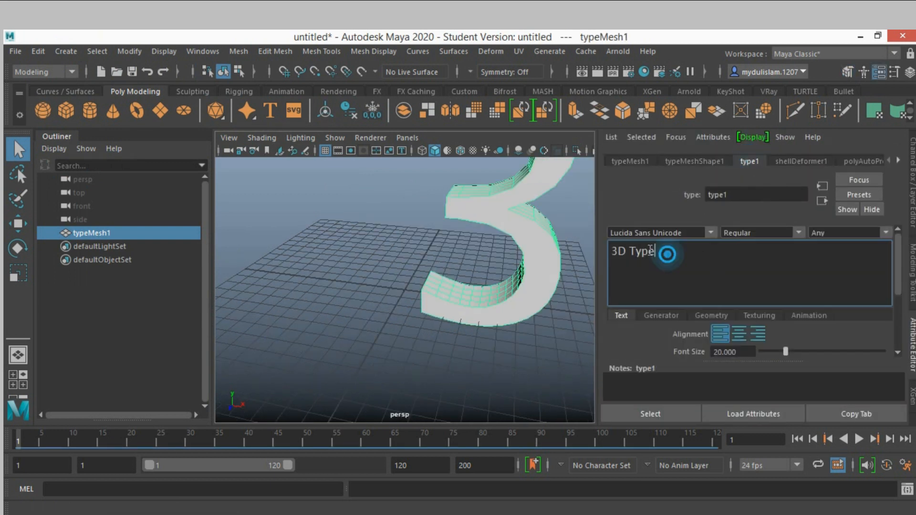
triple_click(631, 251)
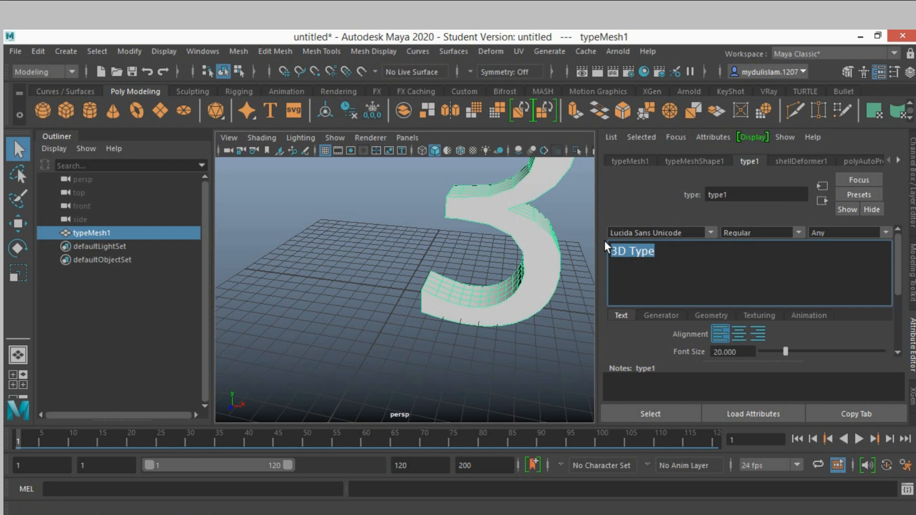
type("Animatio")
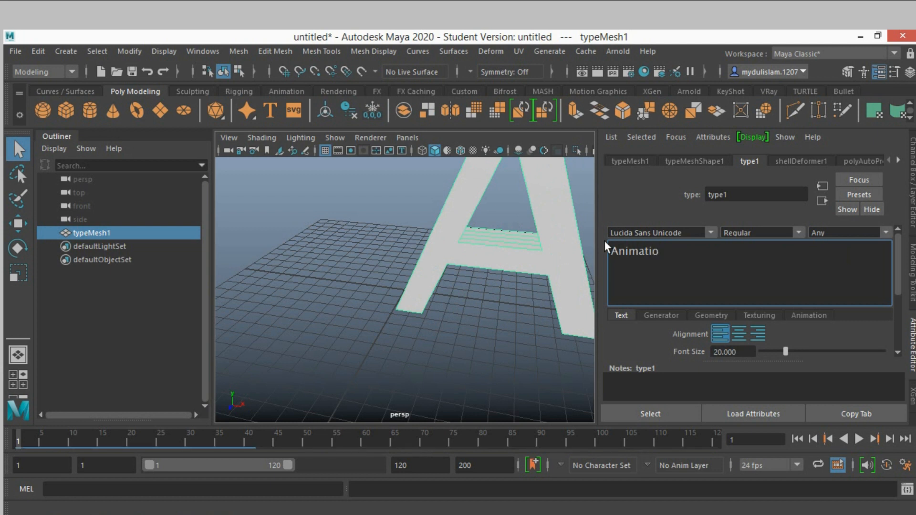
type("n")
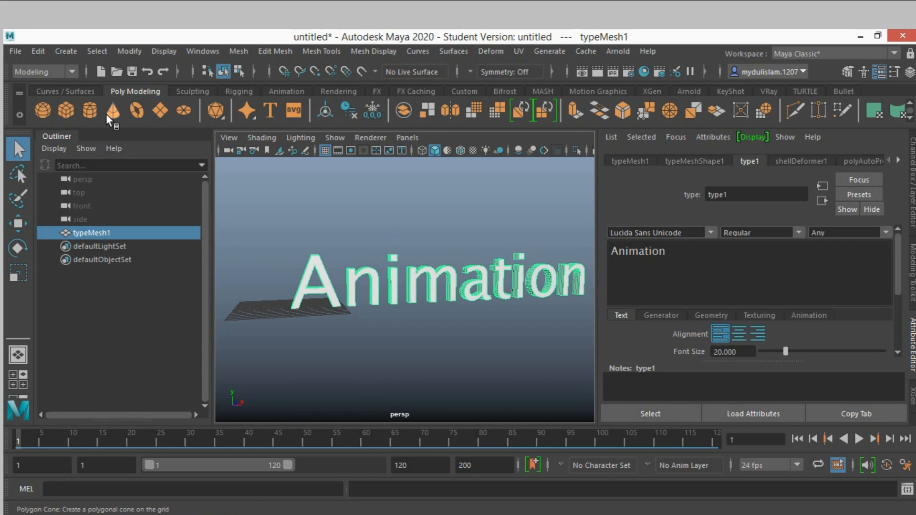
Step: Add a polygon cube and scale it down small beside the text
left_click(66, 111)
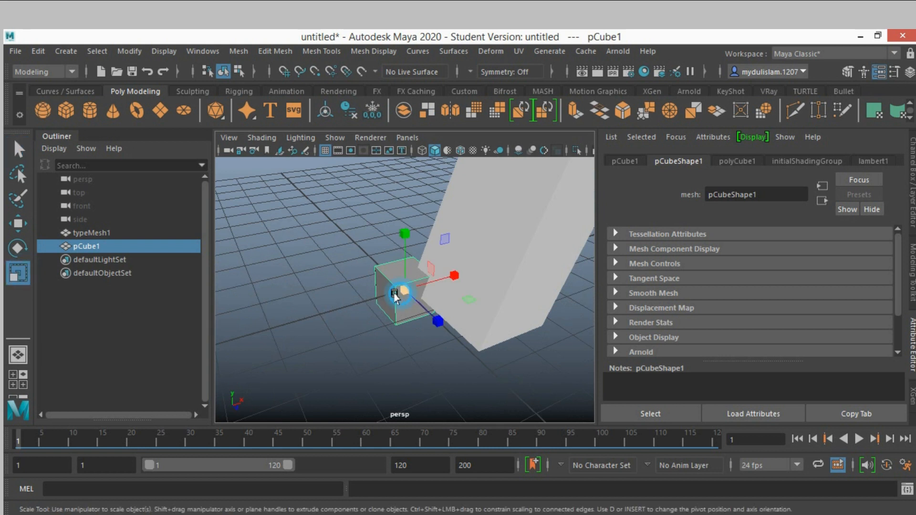
left_click_drag(402, 292, 369, 309)
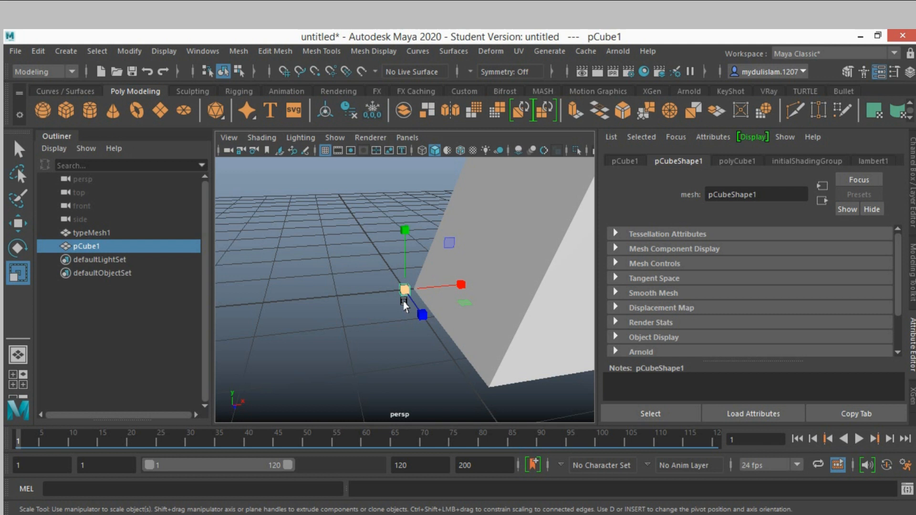
Step: Assign a new Phong material to the cube and set its colour to bright cyan
right_click(406, 292)
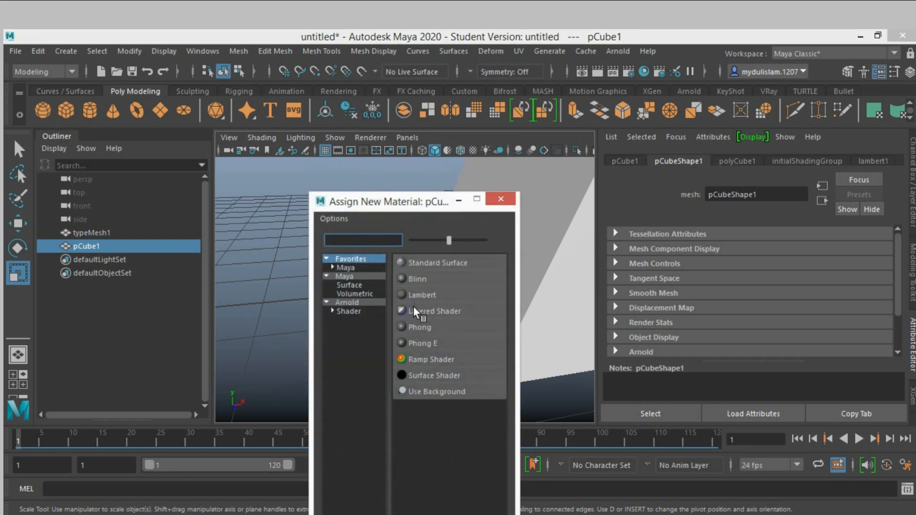
mouse_move(420, 327)
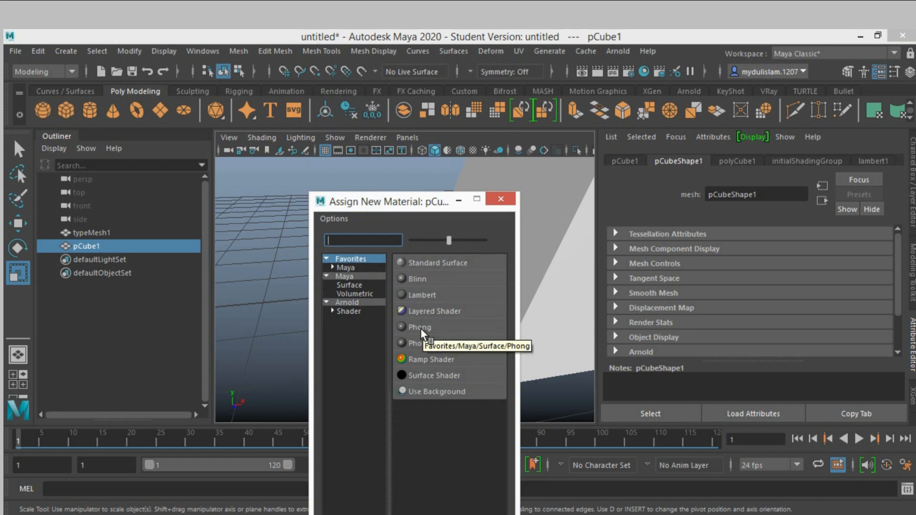
left_click(420, 327)
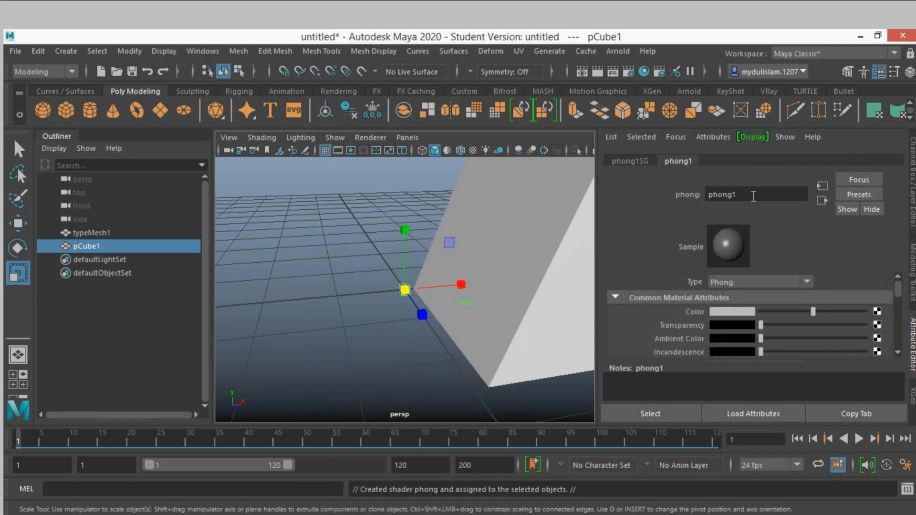
left_click(738, 311)
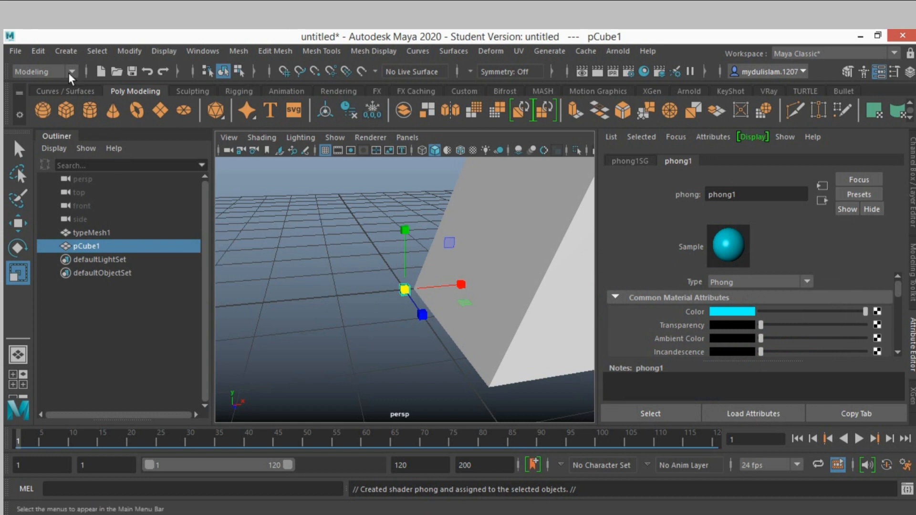
Step: Under the FX menu set, create a MASH network from the cube and show its Distribute settings
left_click(40, 71)
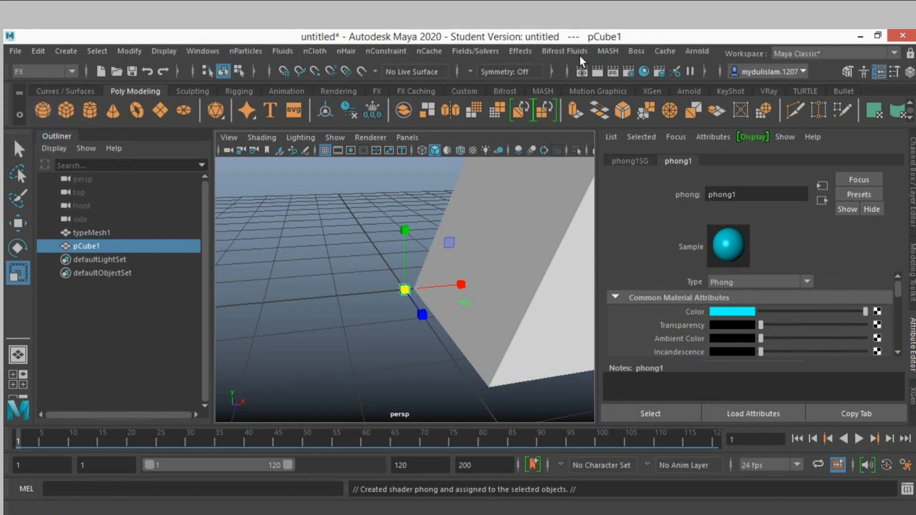
left_click(607, 51)
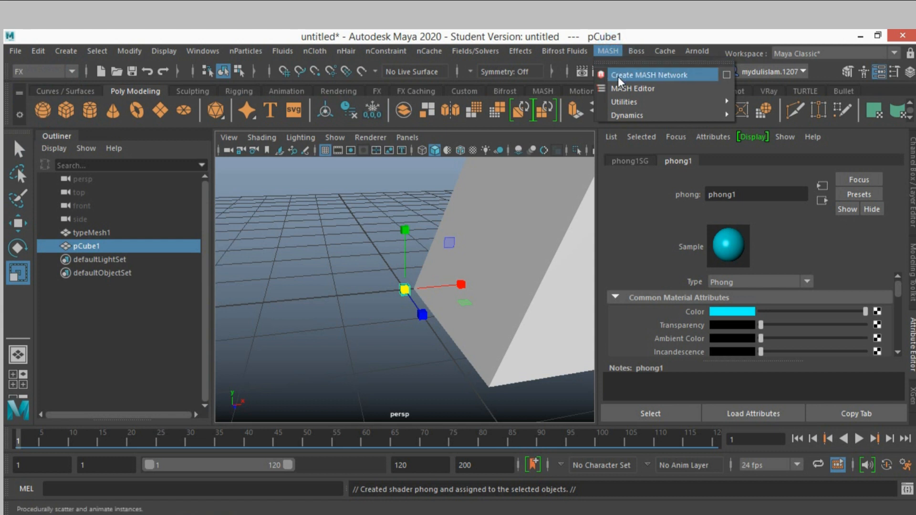
left_click(649, 75)
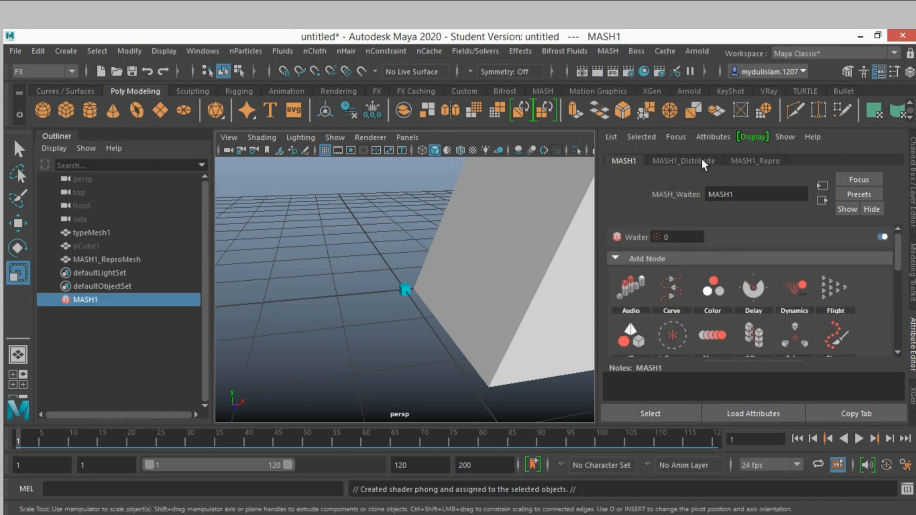
left_click(683, 160)
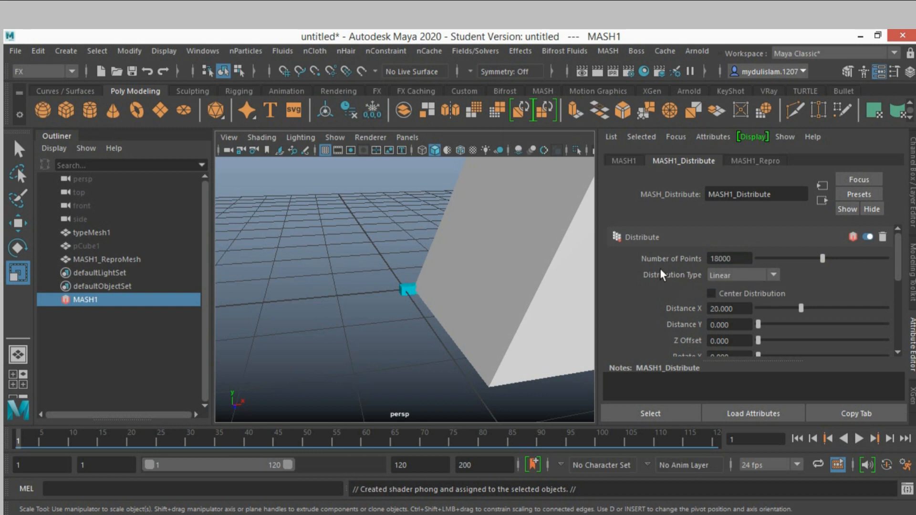
Step: Set Distribution Type to Mesh with Use Face Area on, using the Animation text mesh as input
left_click(742, 275)
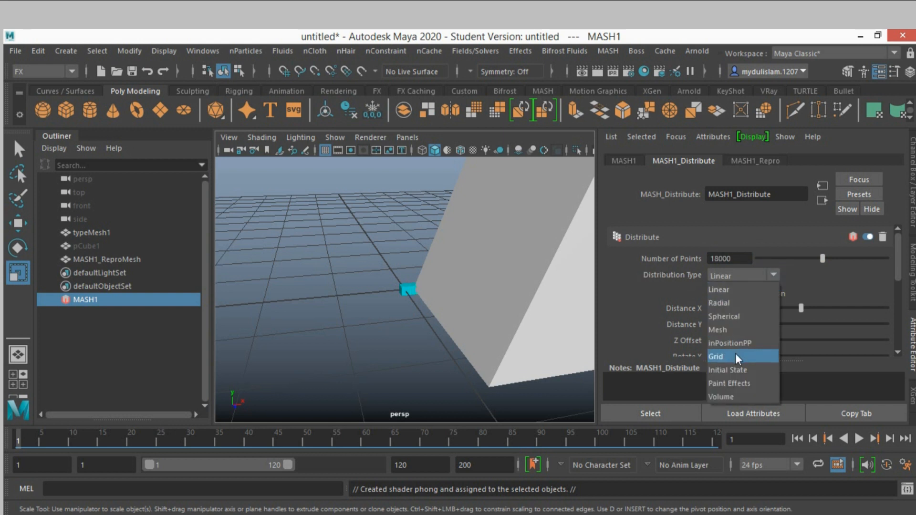
left_click(717, 329)
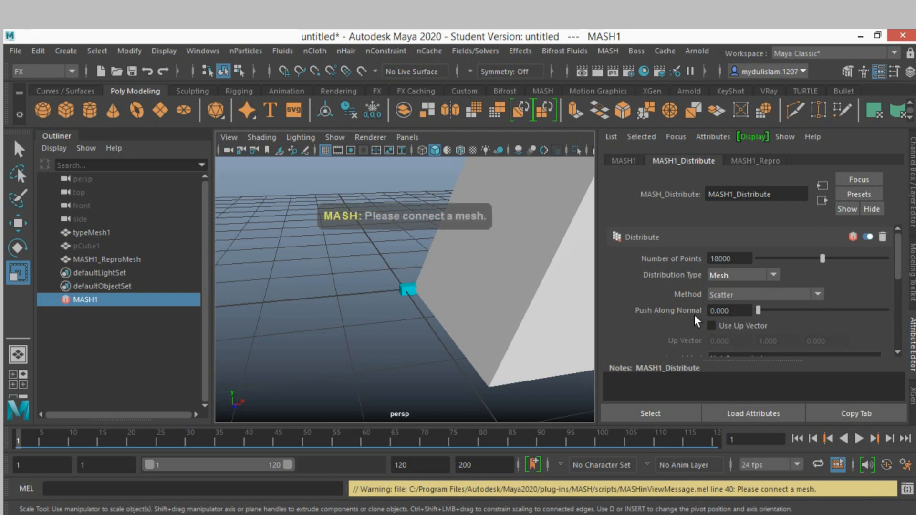
scroll("down", 3)
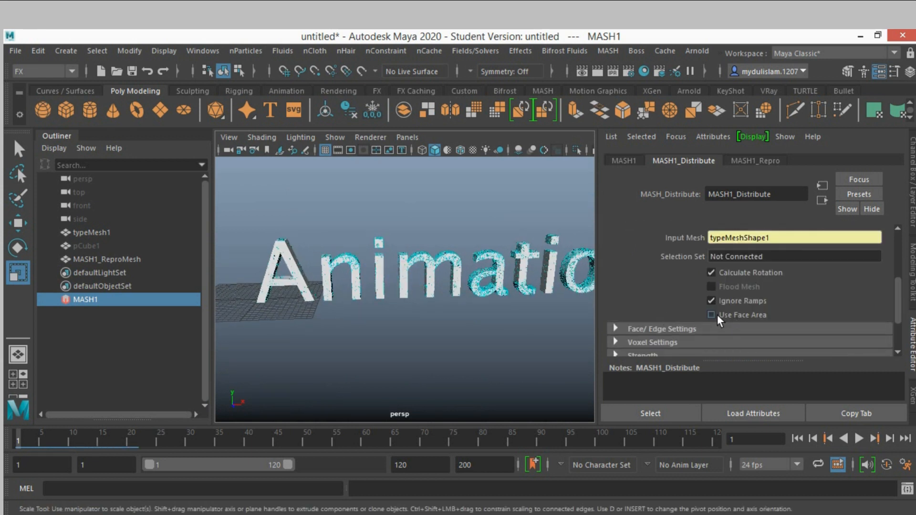
left_click(711, 315)
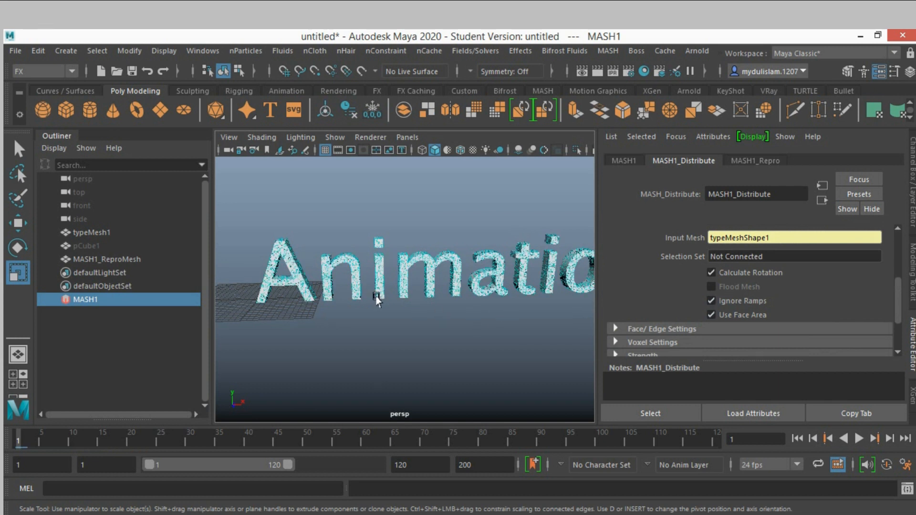
left_click(90, 233)
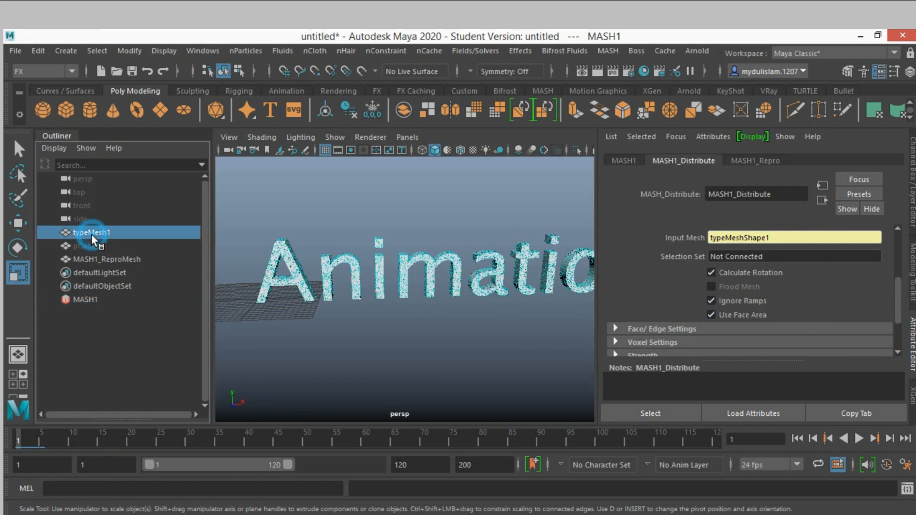
Step: Select the MASH1 network and add a Merge node to it
left_click(92, 232)
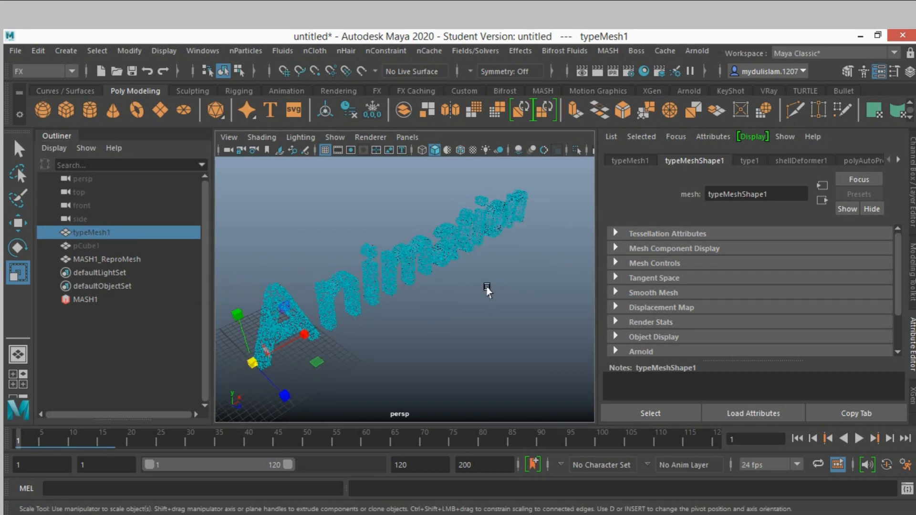
left_click(86, 299)
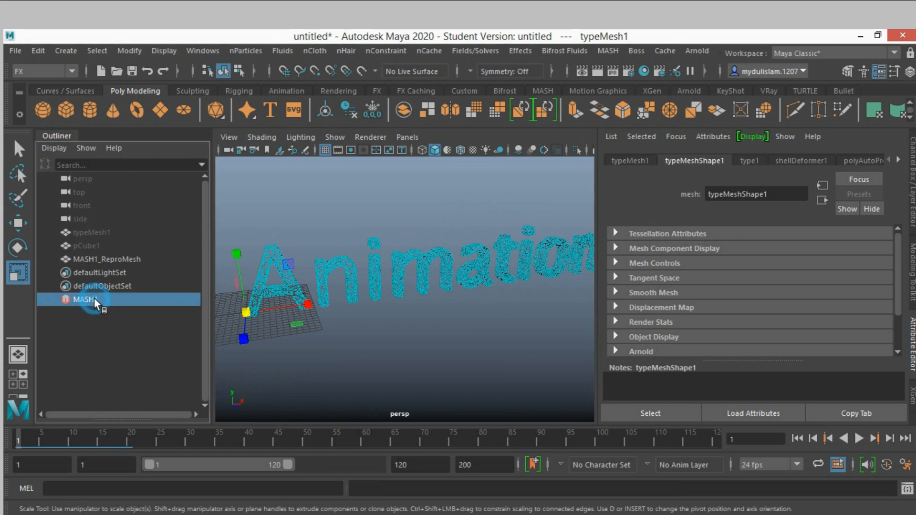
left_click(85, 299)
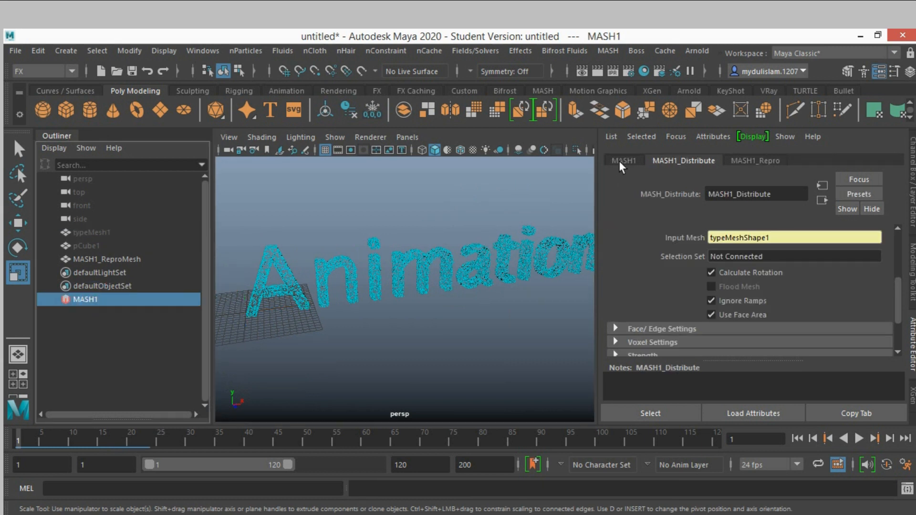
left_click(623, 160)
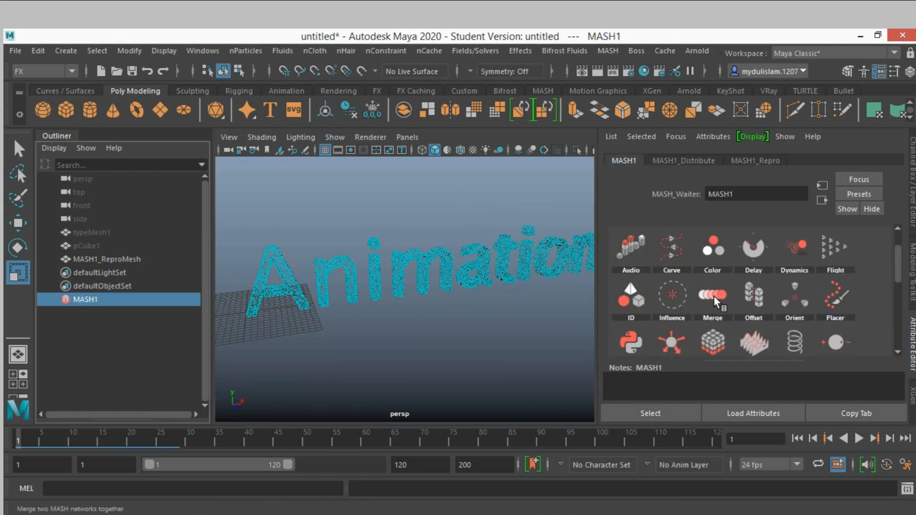
left_click(712, 295)
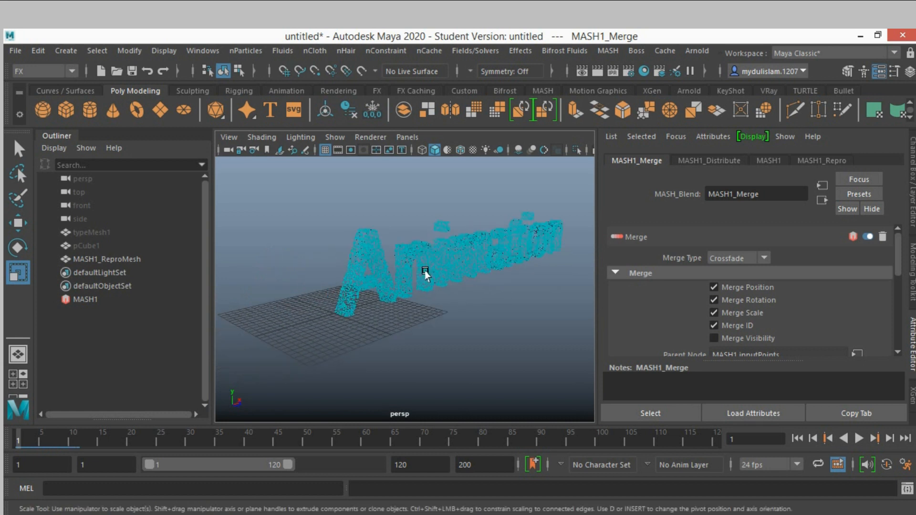
Step: Create MASH2 from pCube1 and set its Distribute Number of Points to 18000
left_click(85, 245)
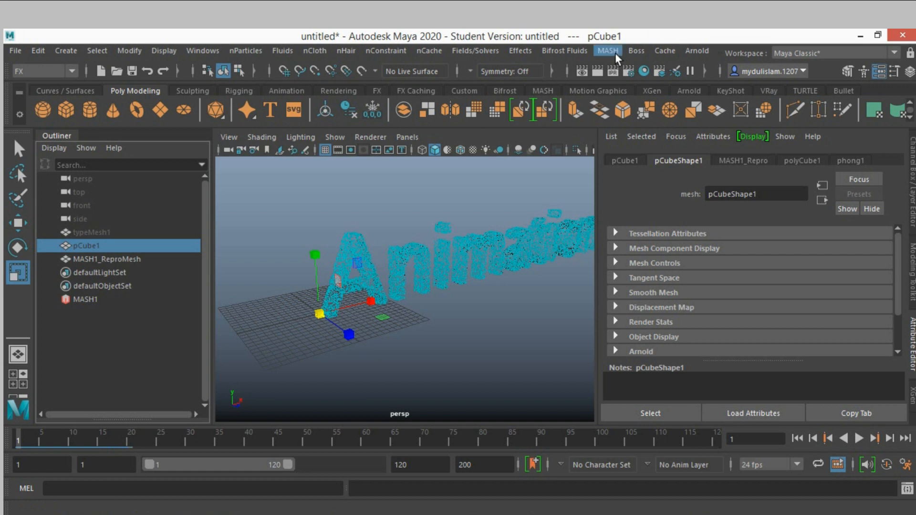
left_click(608, 51)
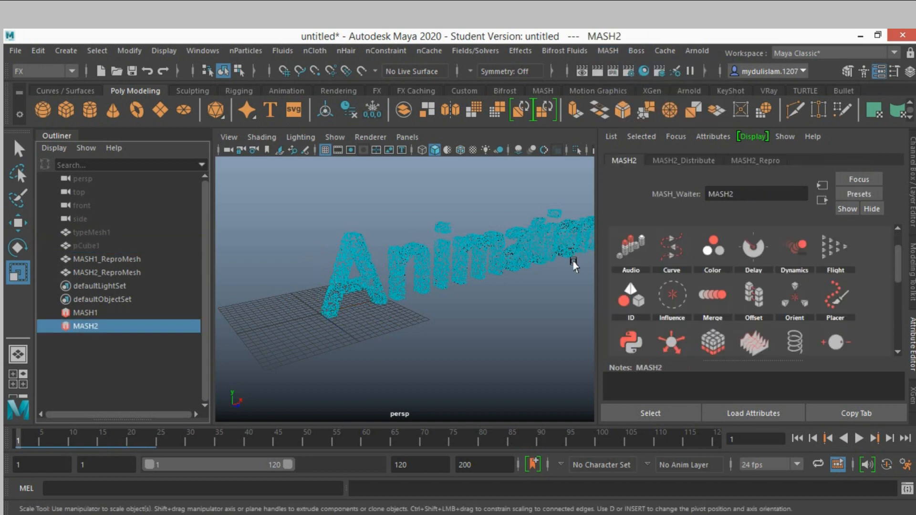
left_click(682, 160)
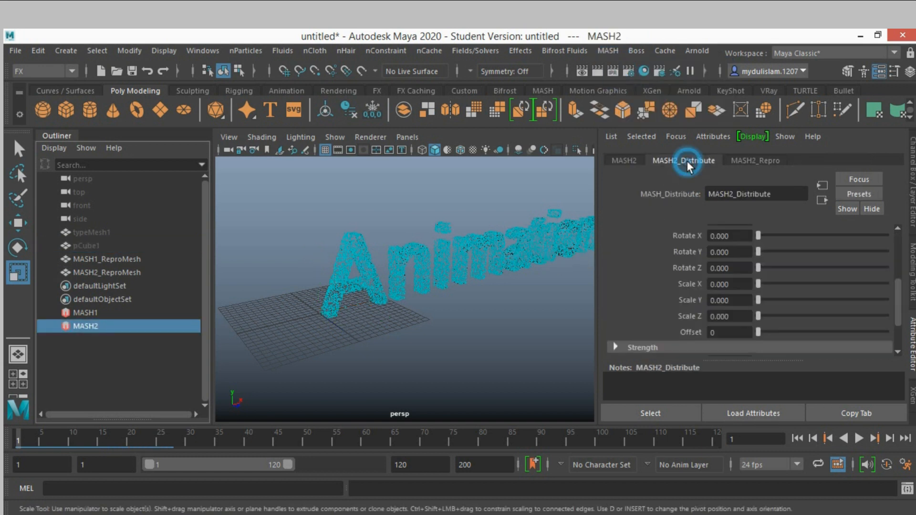
left_click(683, 161)
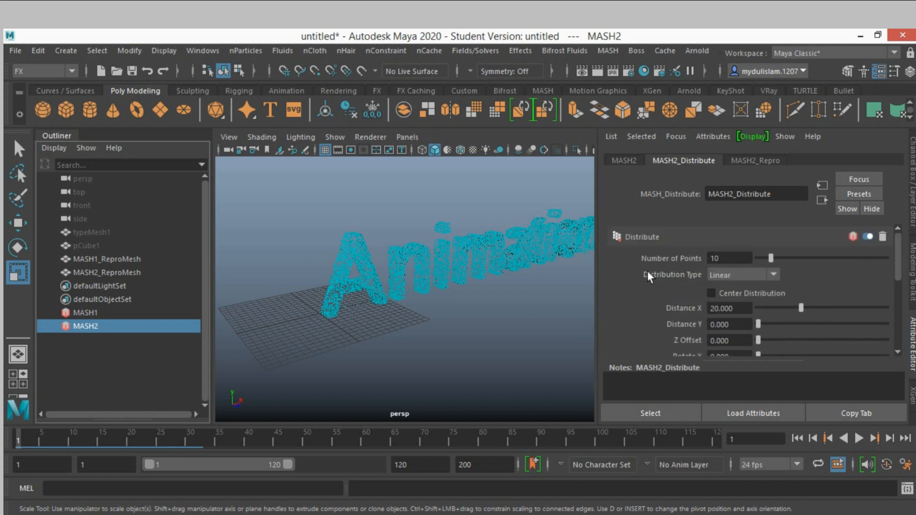
left_click(729, 259)
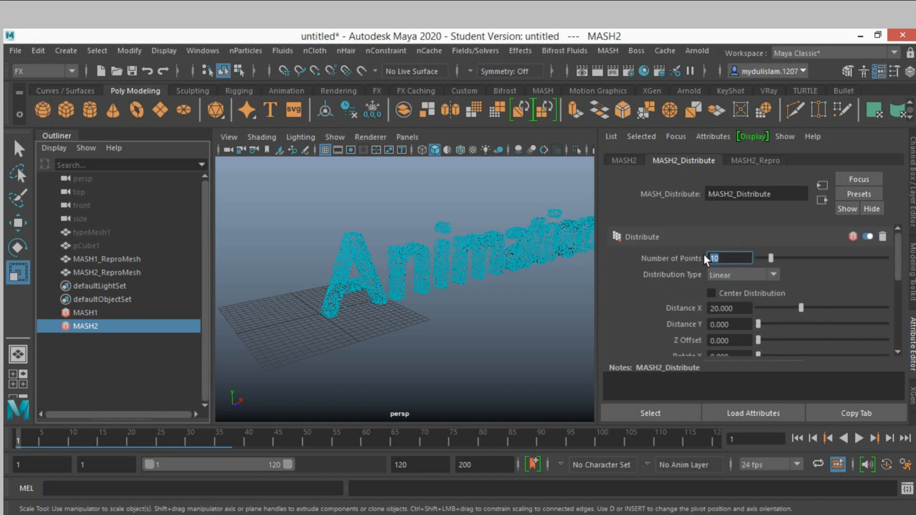
type("18")
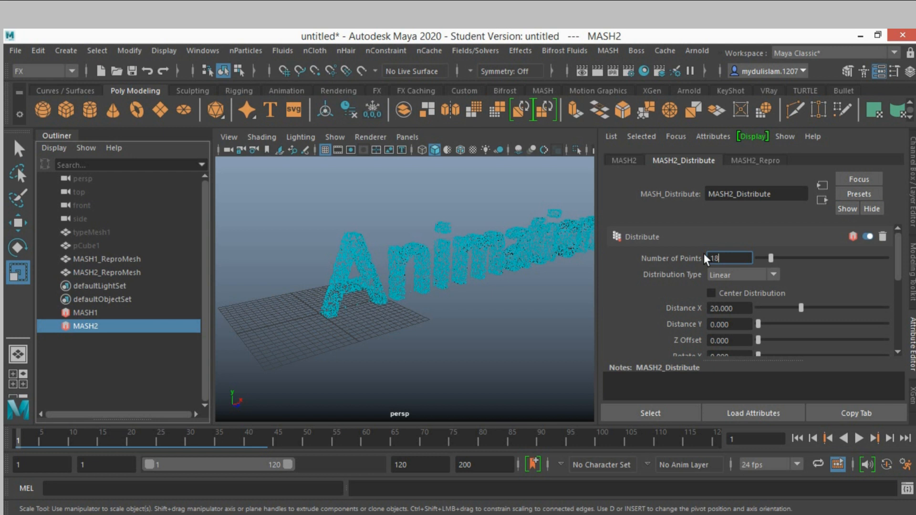
type("1800")
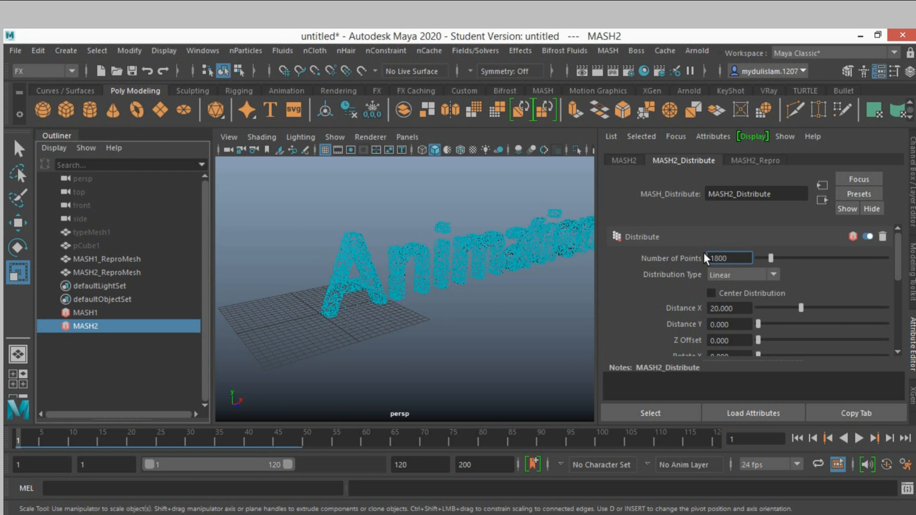
type("18000")
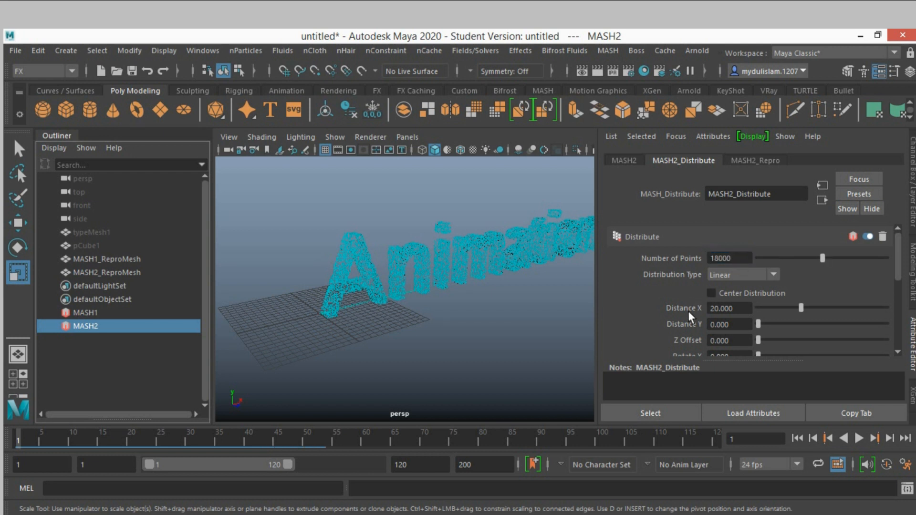
left_click_drag(818, 308, 802, 308)
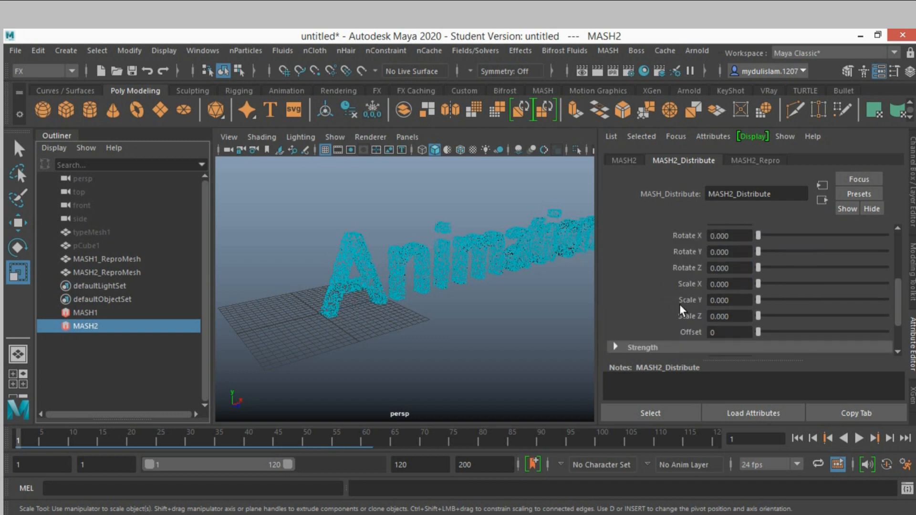
left_click(623, 161)
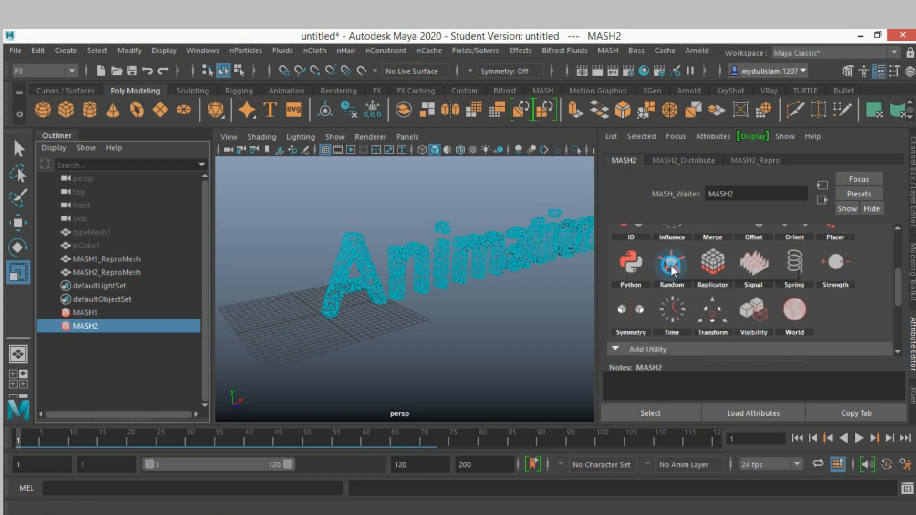
Step: Add a Random node to MASH2 with Position X and Z set to 45
left_click(671, 262)
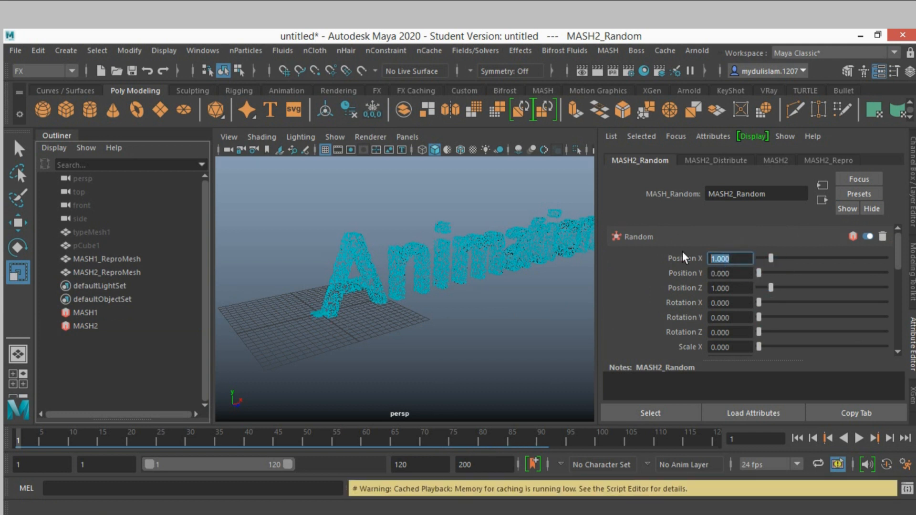
type("45")
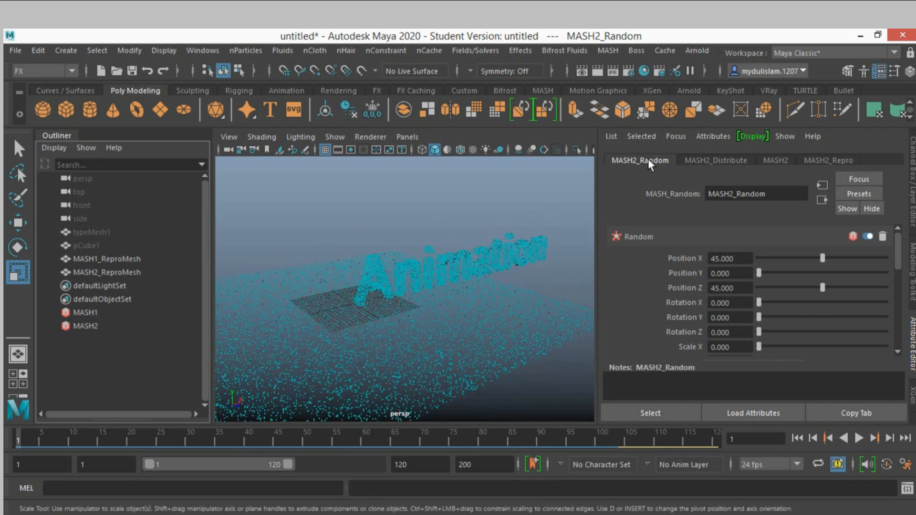
left_click(774, 160)
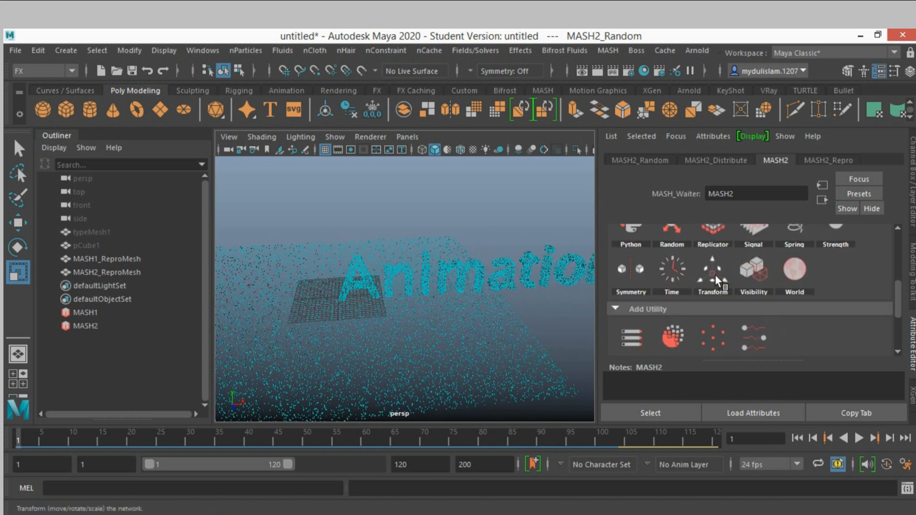
Step: Add a Transform node to MASH2 with a newly created controller locator, then select MASH1
left_click(712, 269)
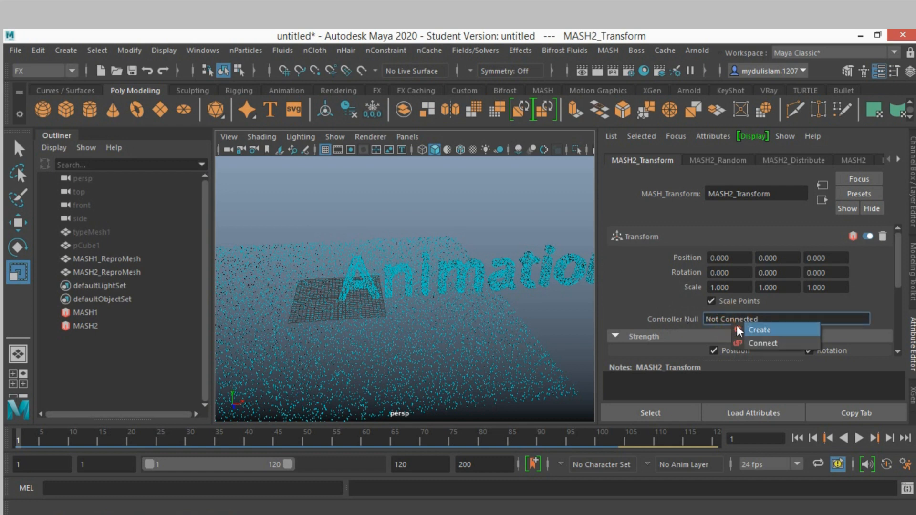
left_click(760, 330)
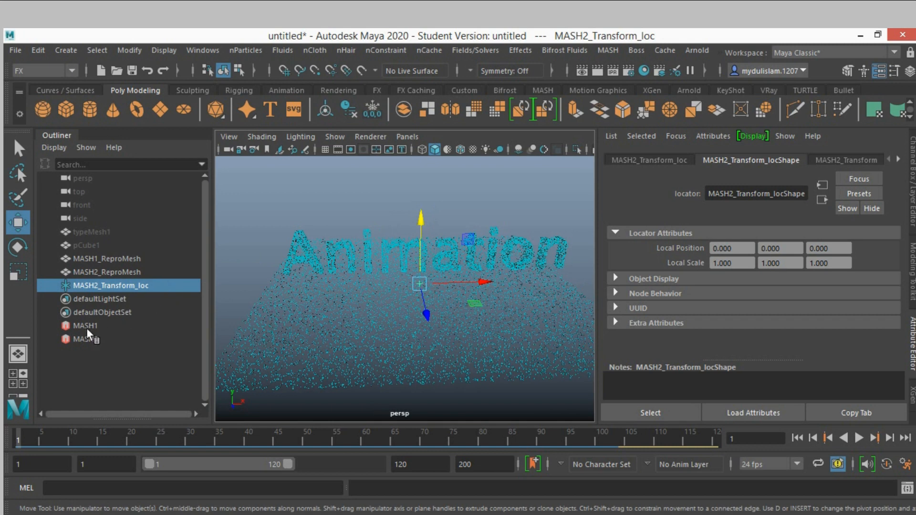
left_click(87, 325)
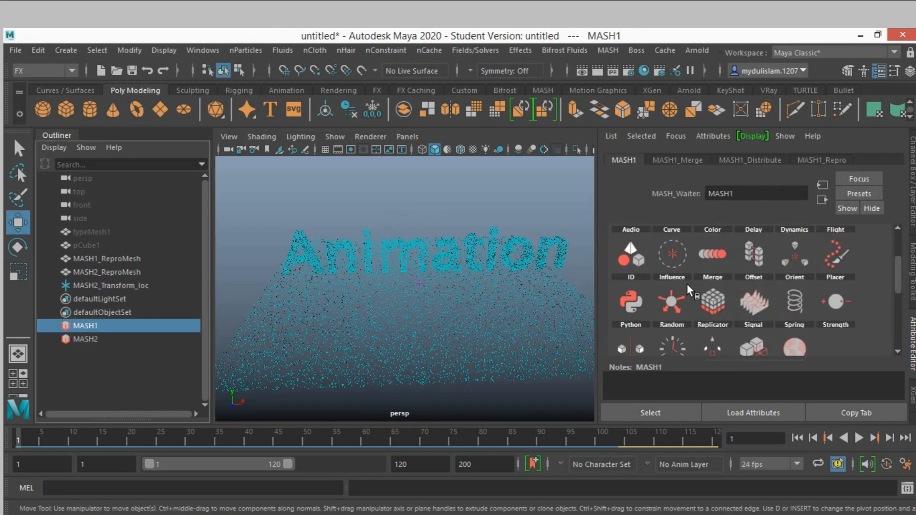
Step: Connect MASH2 as the Child Node of MASH1's Merge, keeping Strength at 1
left_click(677, 161)
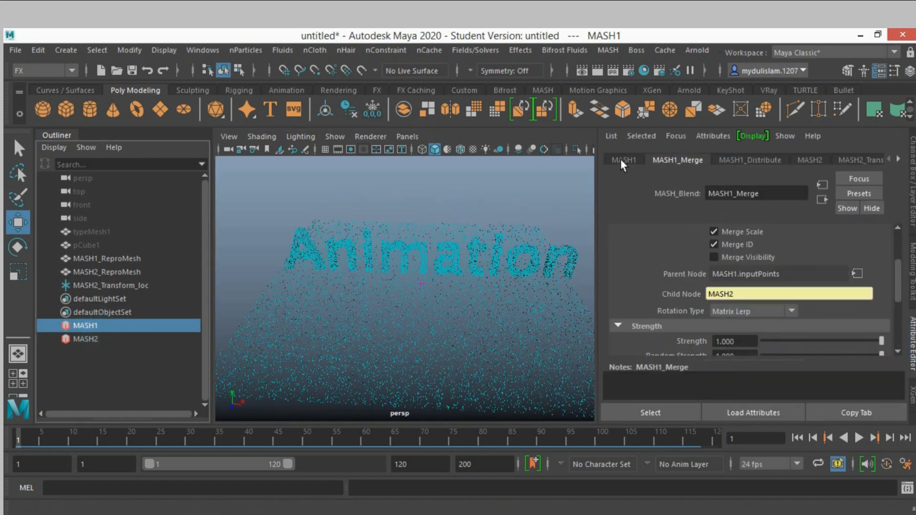
left_click(623, 159)
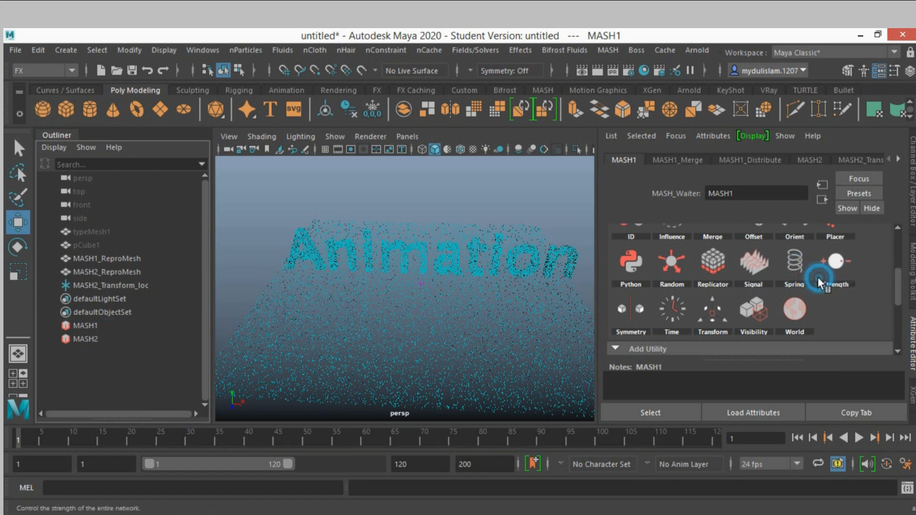
Step: Add a Spring node to MASH1 and test the Merge strength slider, returning it to full
left_click(793, 265)
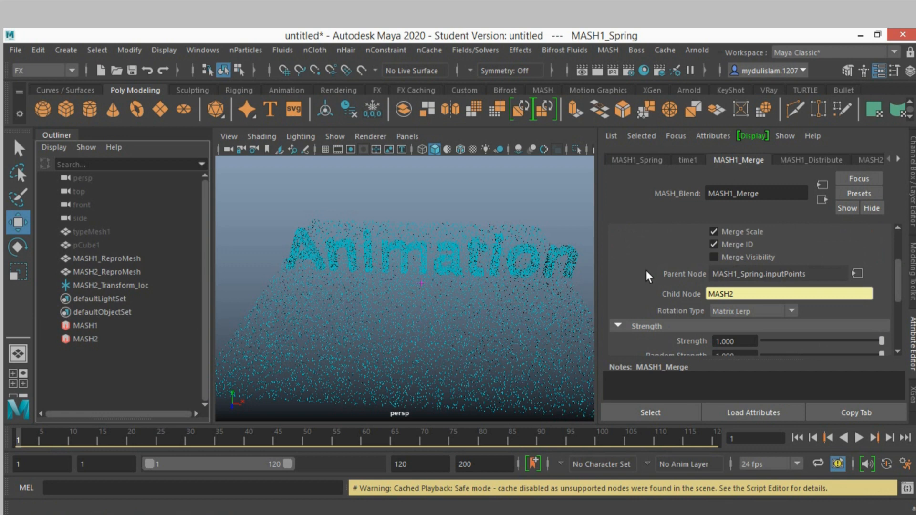
scroll("down", 3)
type("200")
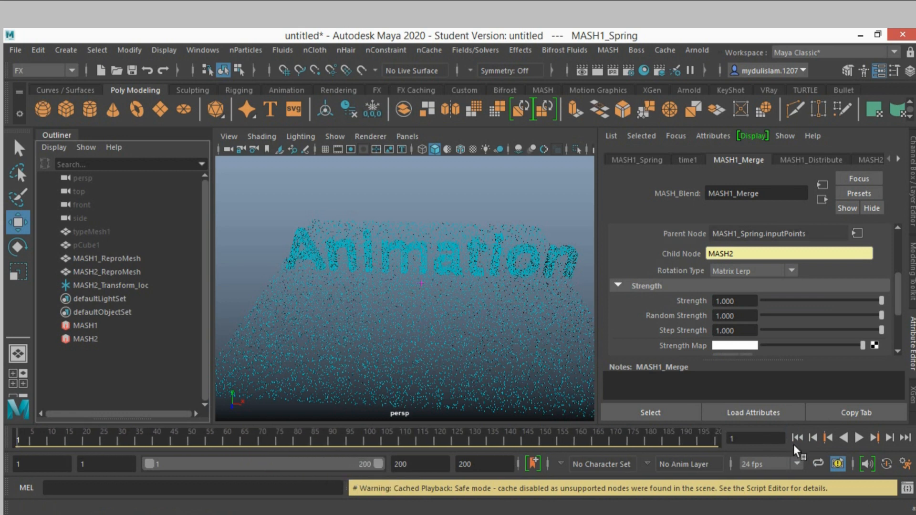
left_click_drag(882, 301, 874, 301)
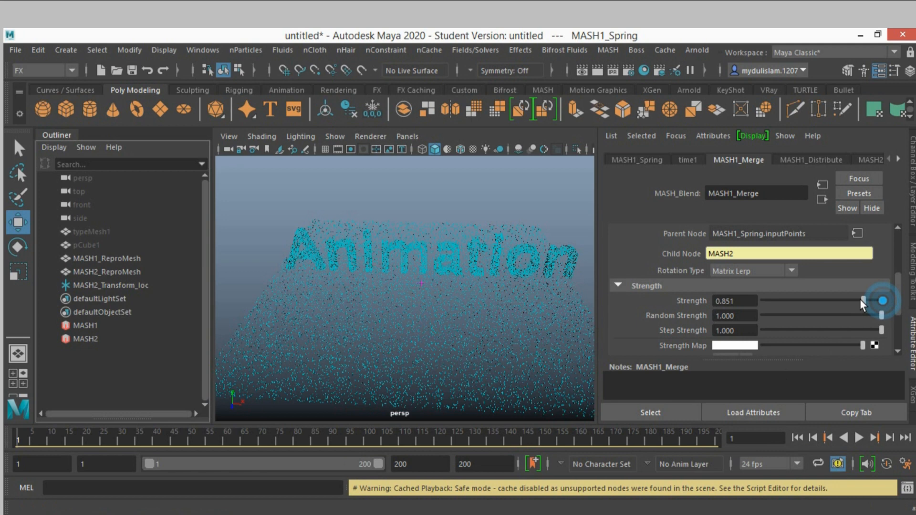
left_click_drag(882, 300, 770, 301)
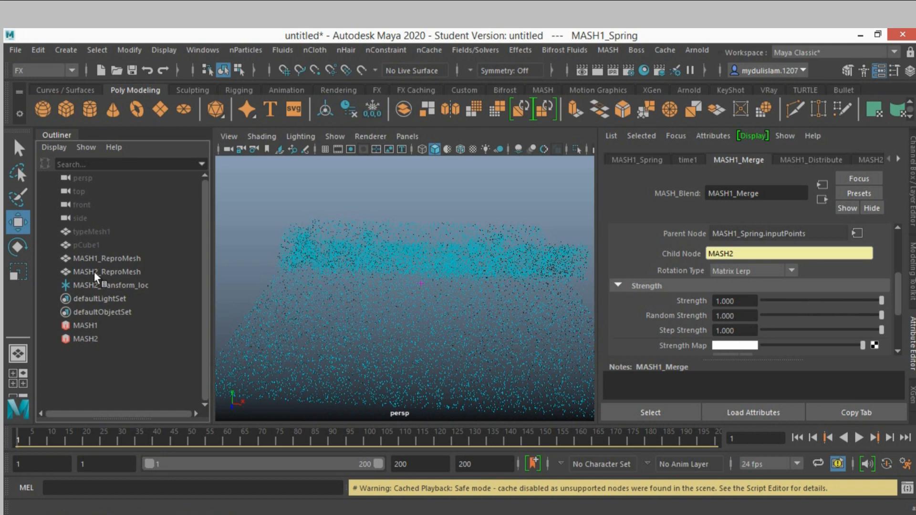
Step: Hide MASH2_ReproMesh and key Merge strength 0 at frame 1
left_click(107, 272)
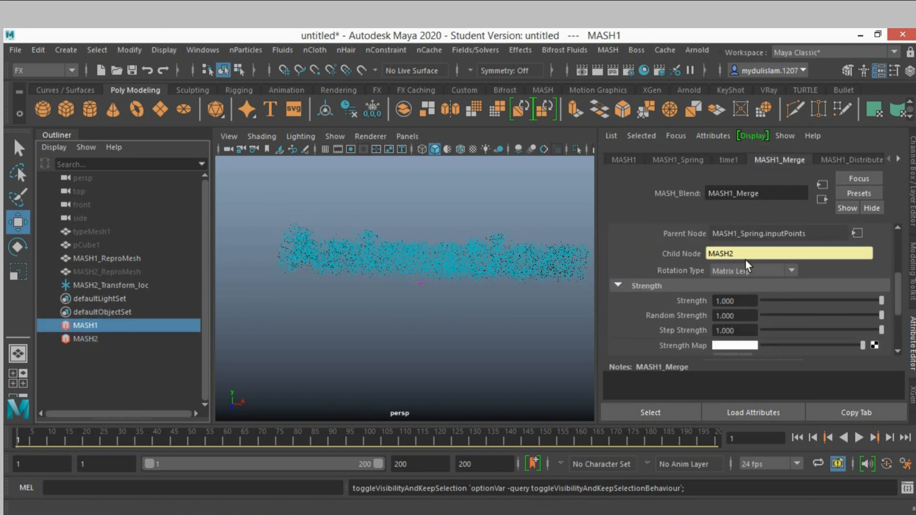
left_click_drag(879, 301, 785, 301)
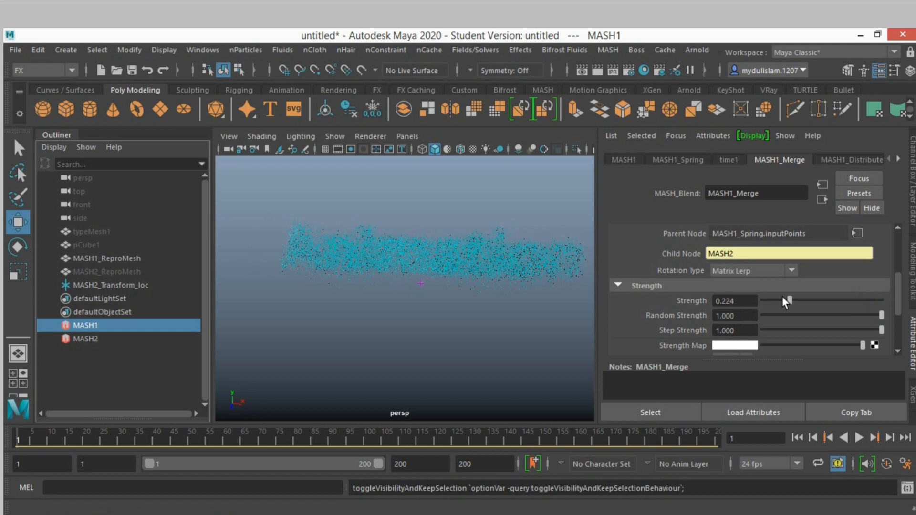
left_click_drag(787, 301, 763, 300)
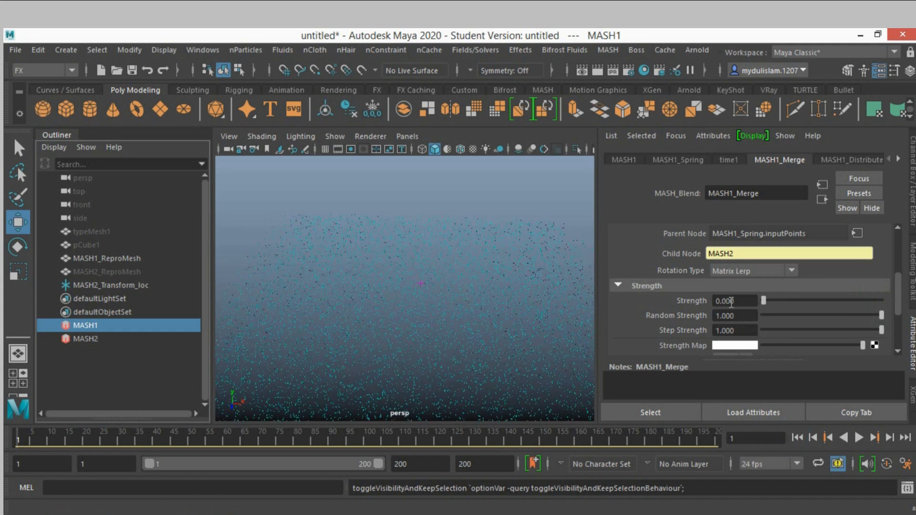
right_click(733, 300)
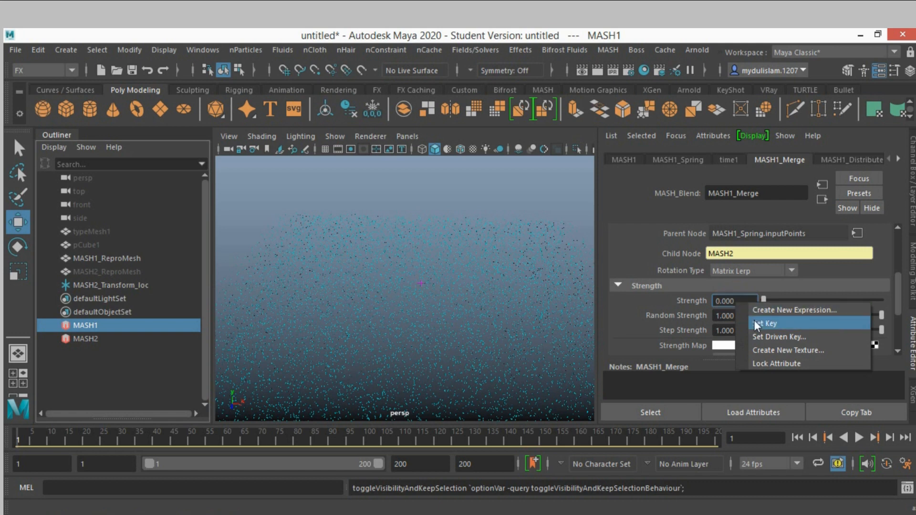
left_click(766, 324)
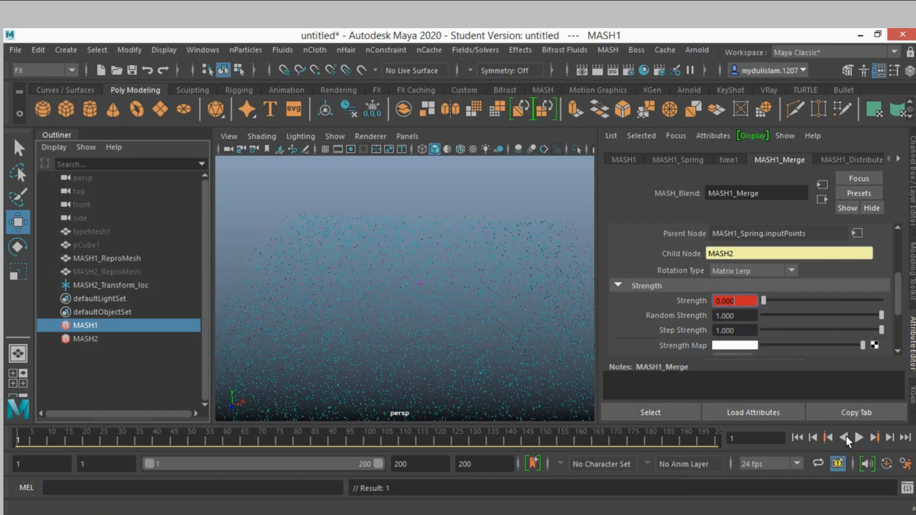
Step: Jump to frame 200 and key Merge strength 1 there
left_click(904, 438)
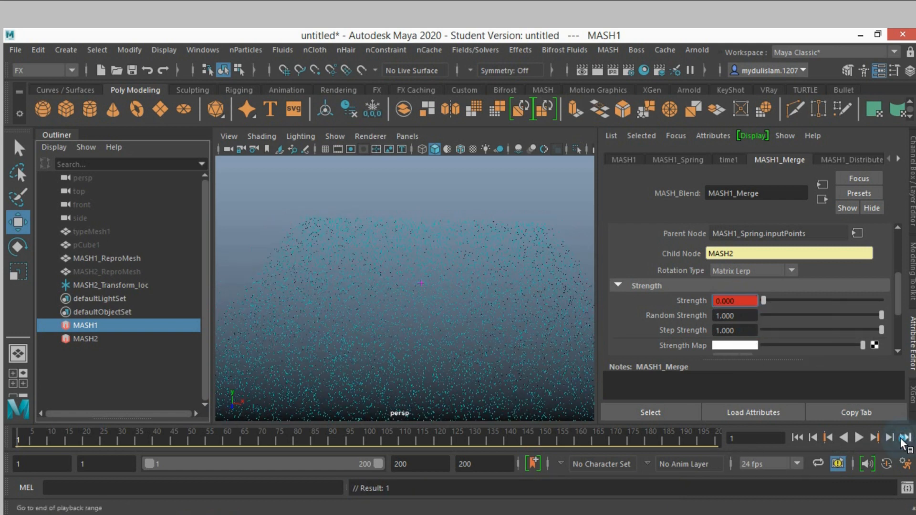
left_click(903, 437)
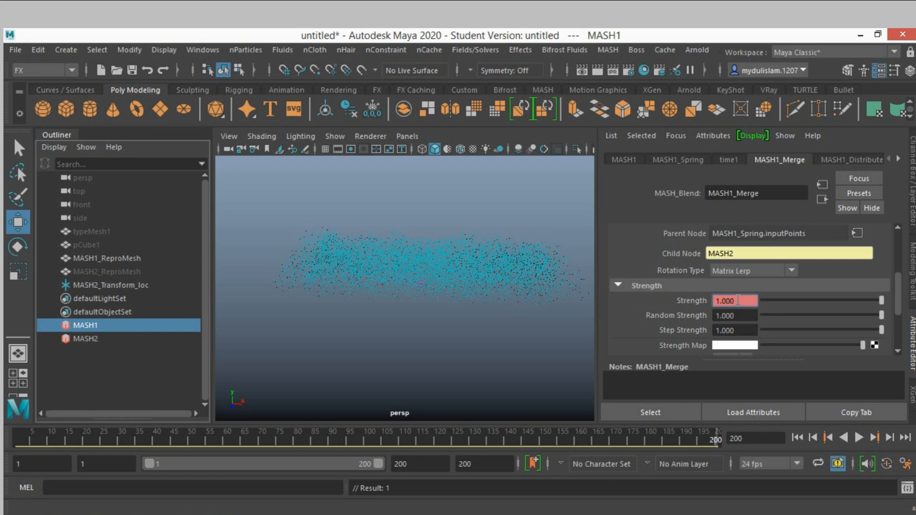
right_click(734, 301)
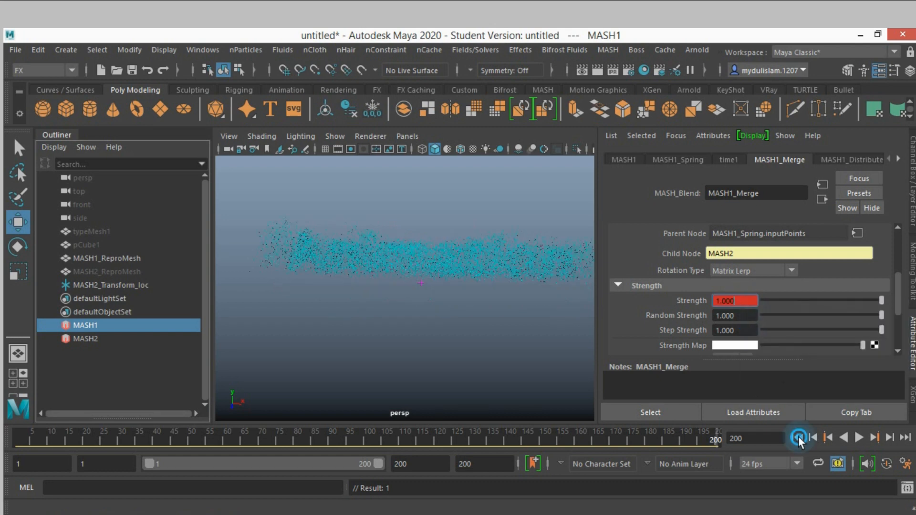
Step: Rewind to frame 1 and play forward to watch the cubes gather into the word
left_click(861, 440)
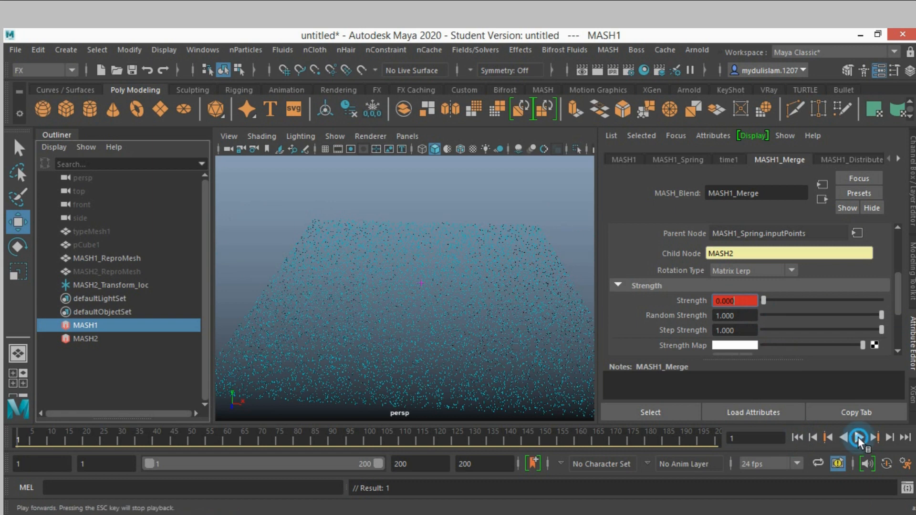
left_click(857, 438)
type("153")
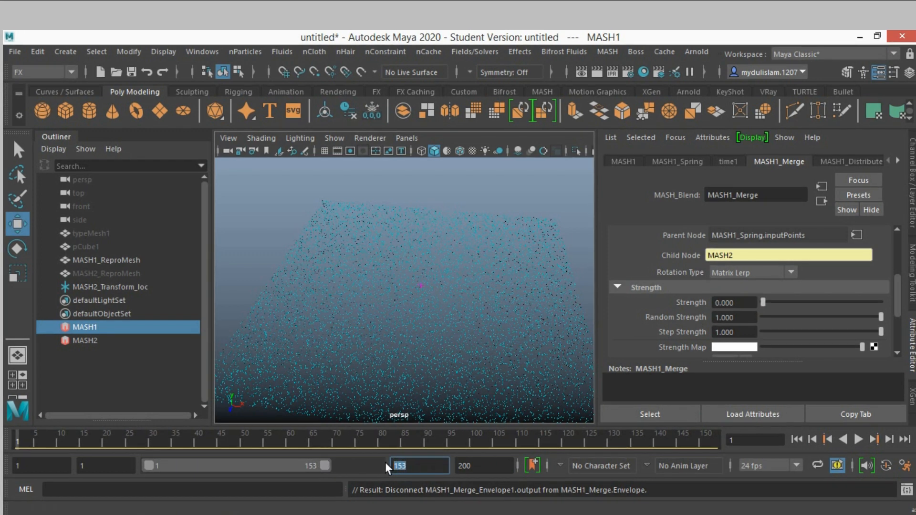
Step: Set playback end to 50, key full Merge strength at frame 50 and play the result
type("50")
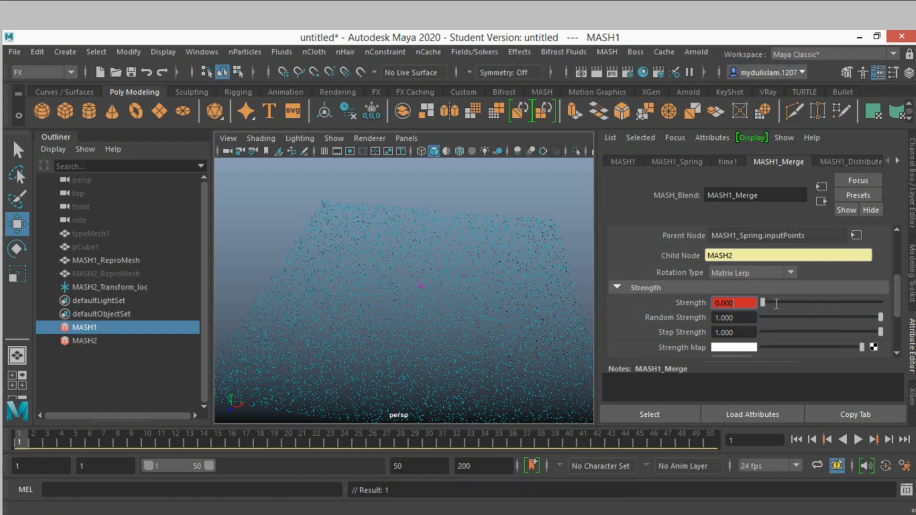
left_click(900, 440)
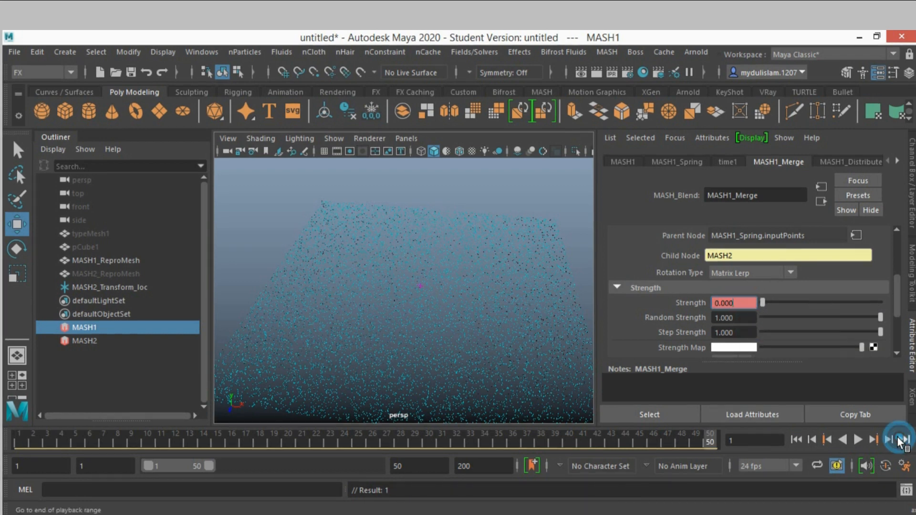
left_click(899, 440)
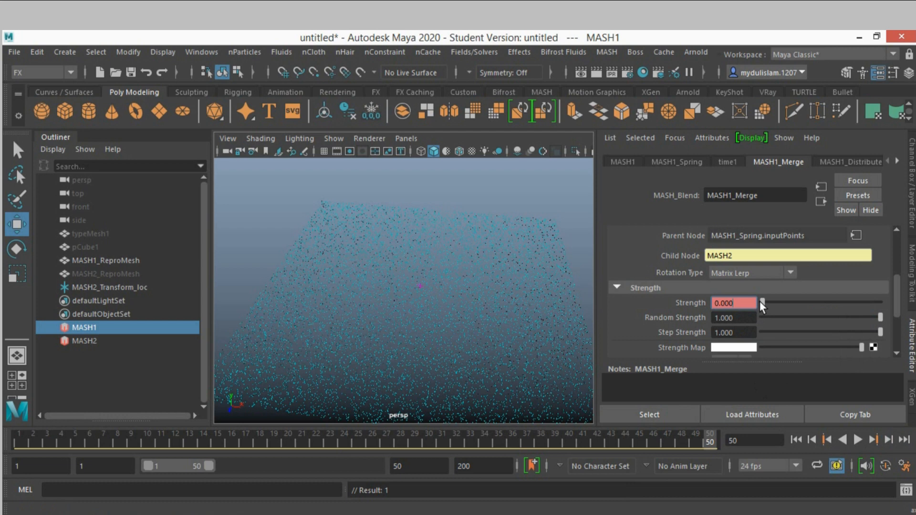
left_click_drag(762, 302, 881, 302)
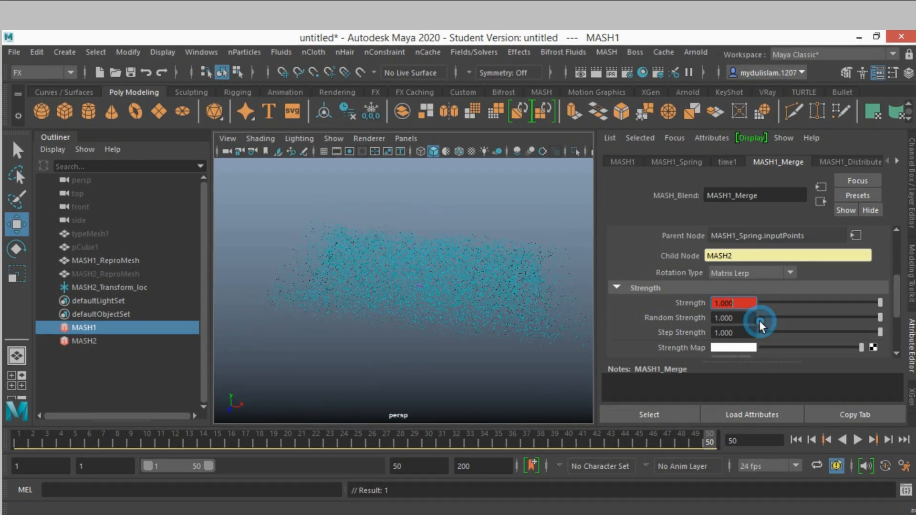
left_click(857, 440)
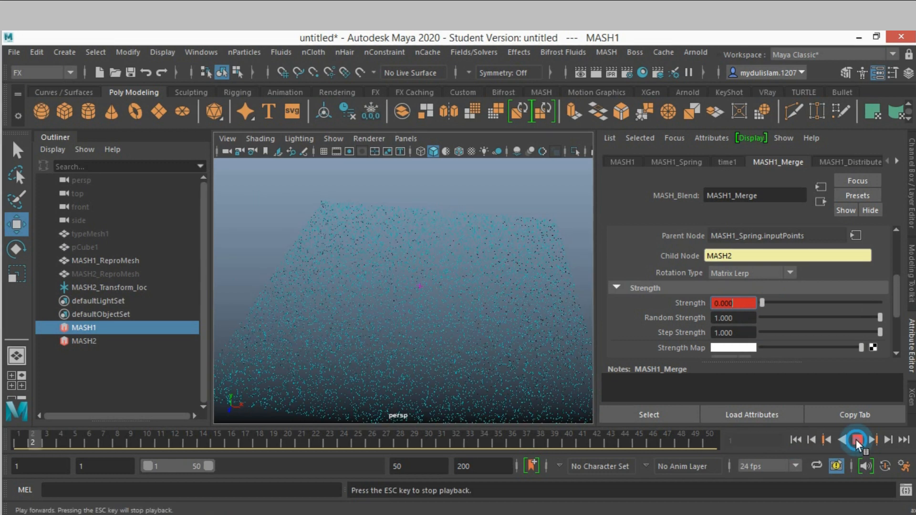
left_click(857, 440)
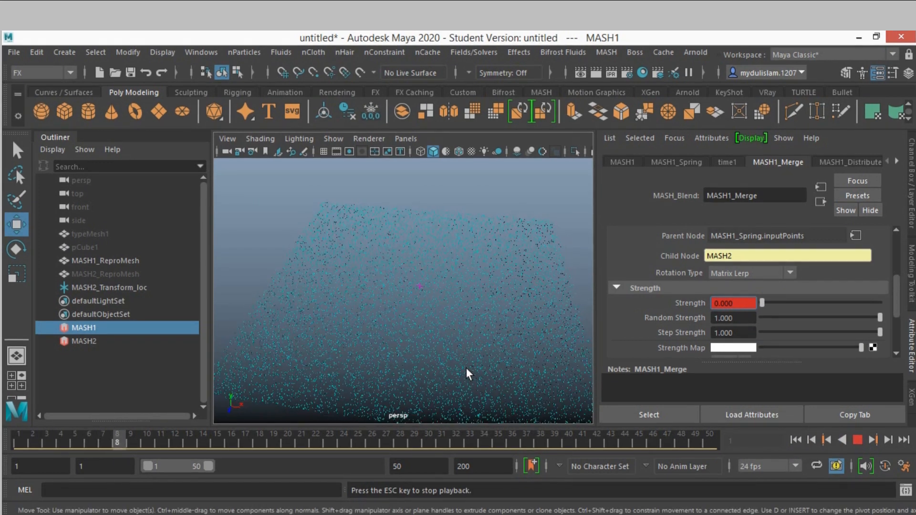